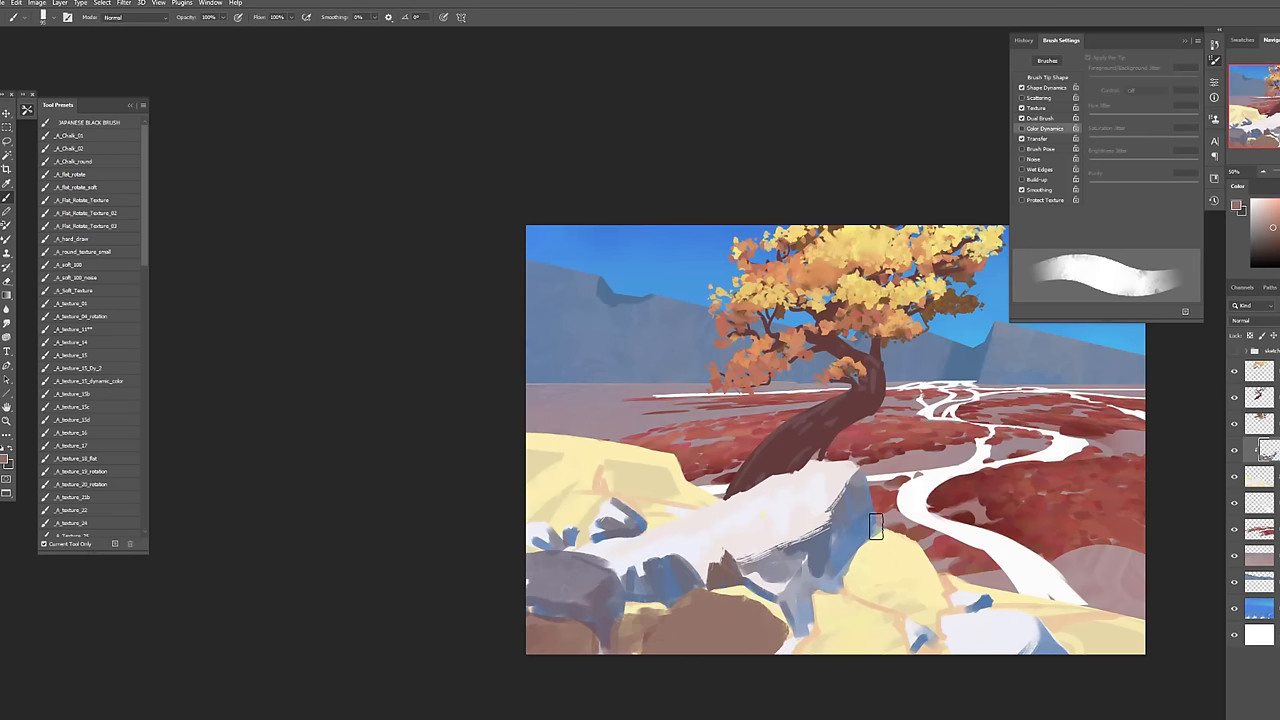
Repaint darker shadows across the foreground rocks, then pick a textured brush tip.
{"action": "left_click_drag", "start_coordinate": [876, 528], "coordinate": [884, 504]}
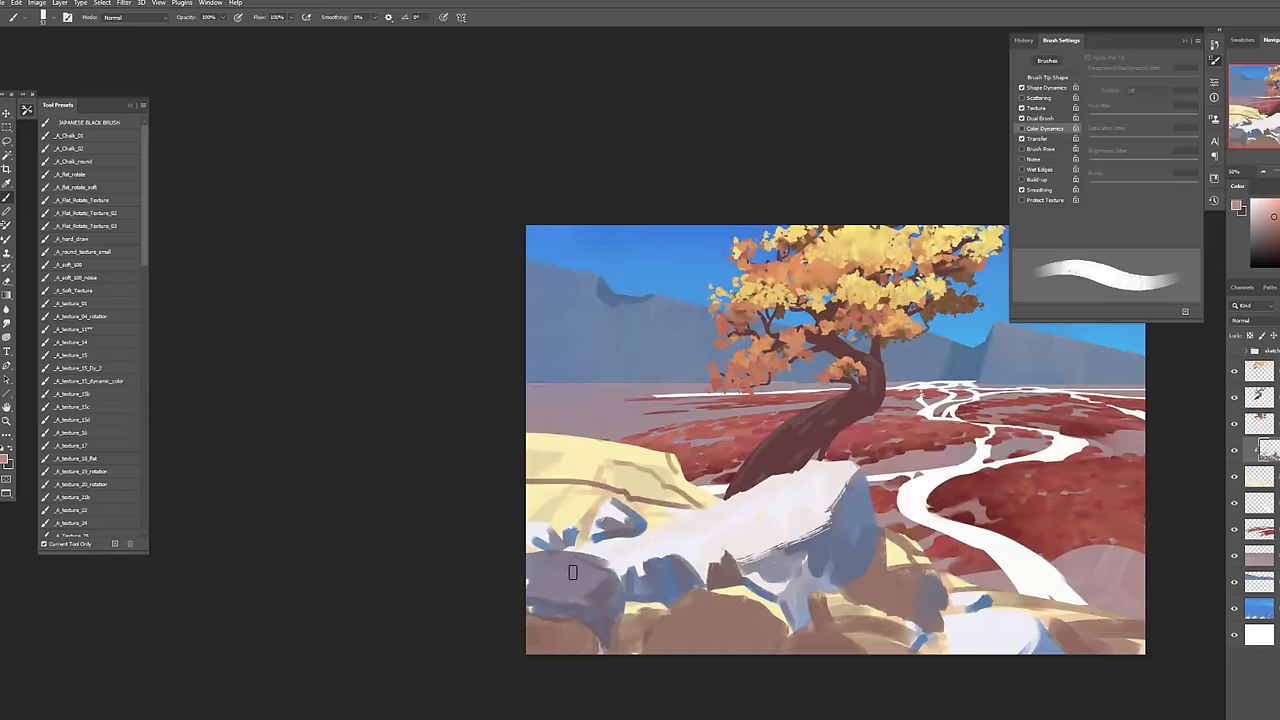
{"action": "left_click_drag", "start_coordinate": [572, 572], "coordinate": [716, 470]}
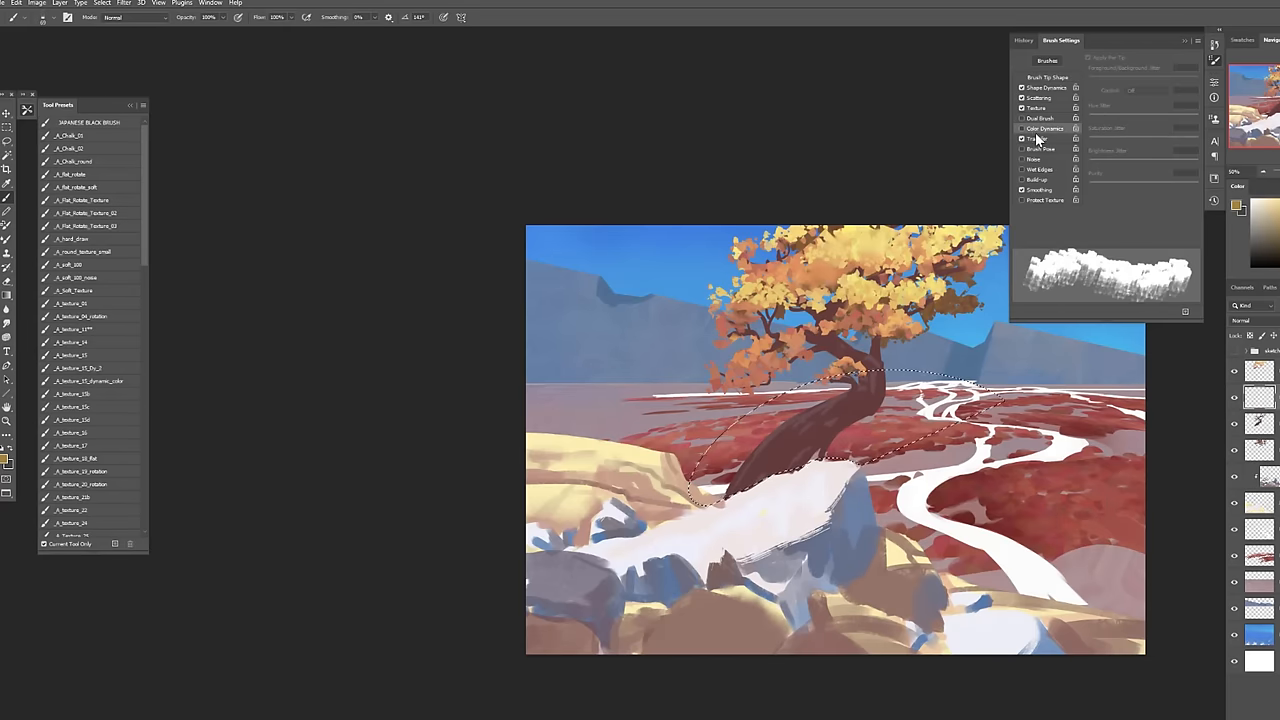
{"action": "left_click", "coordinate": [1022, 128]}
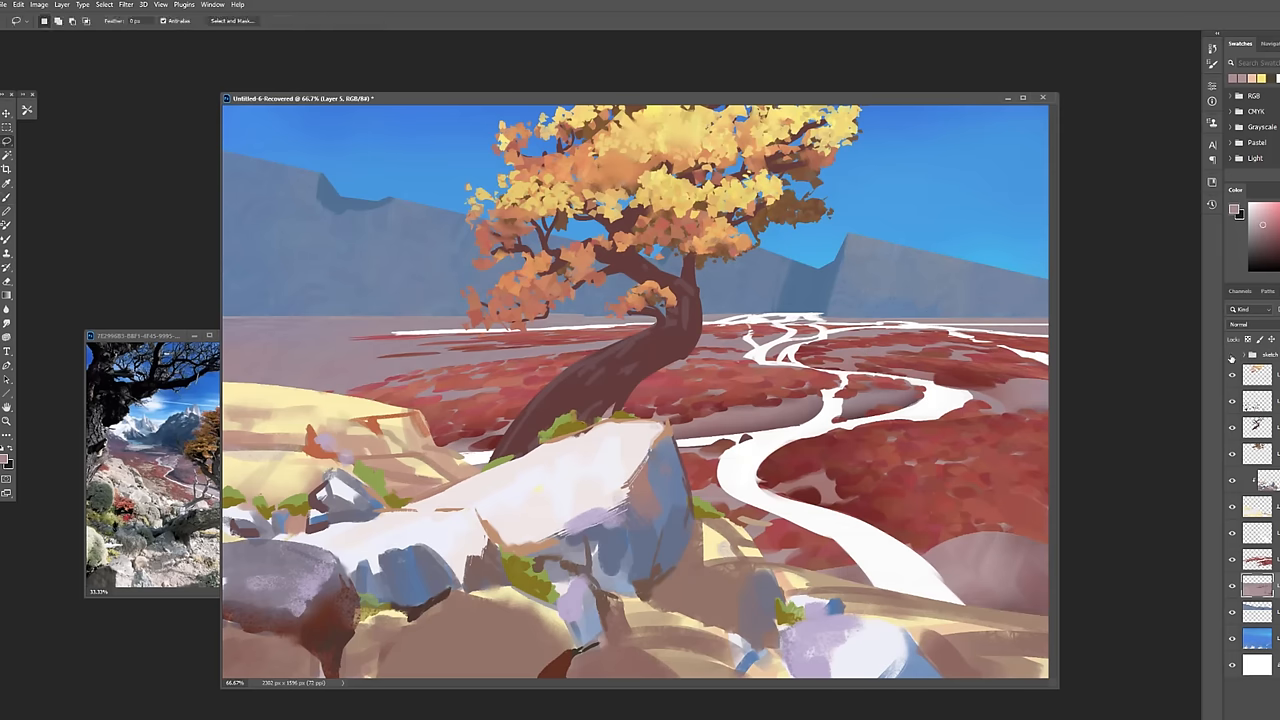
{"action": "left_click_drag", "start_coordinate": [224, 316], "coordinate": [950, 310]}
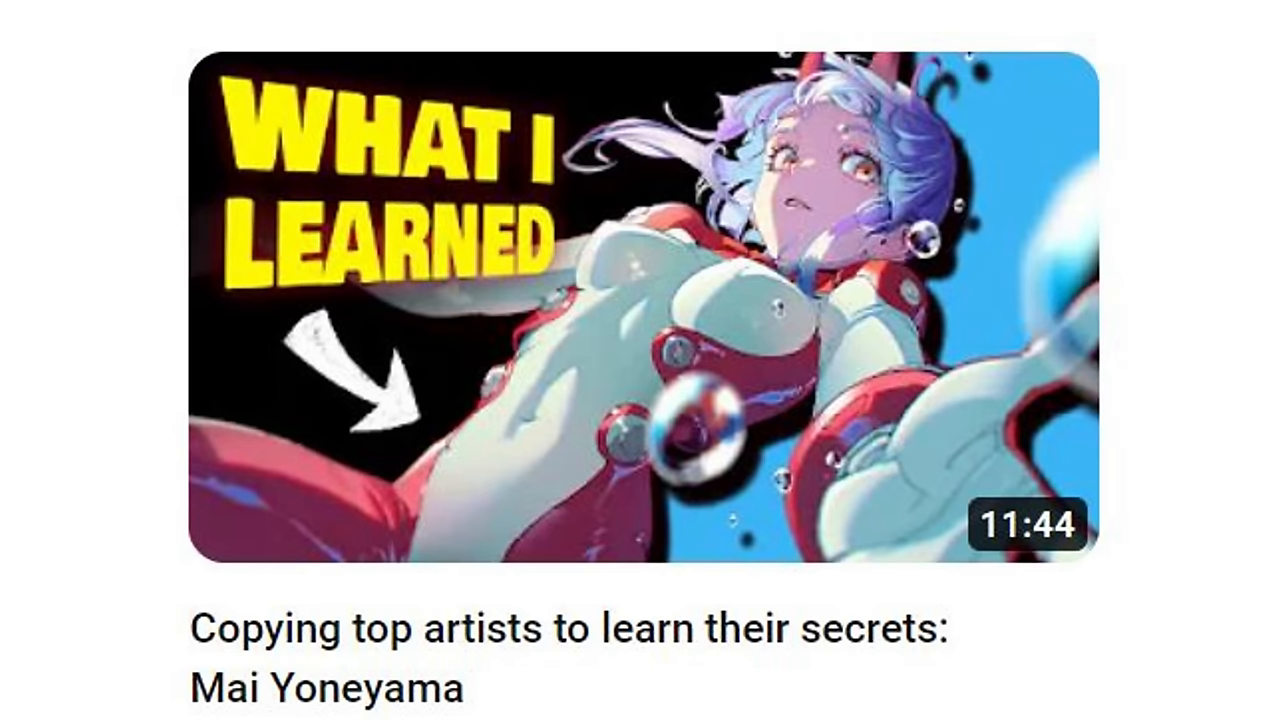
{"action": "left_click", "coordinate": [640, 300]}
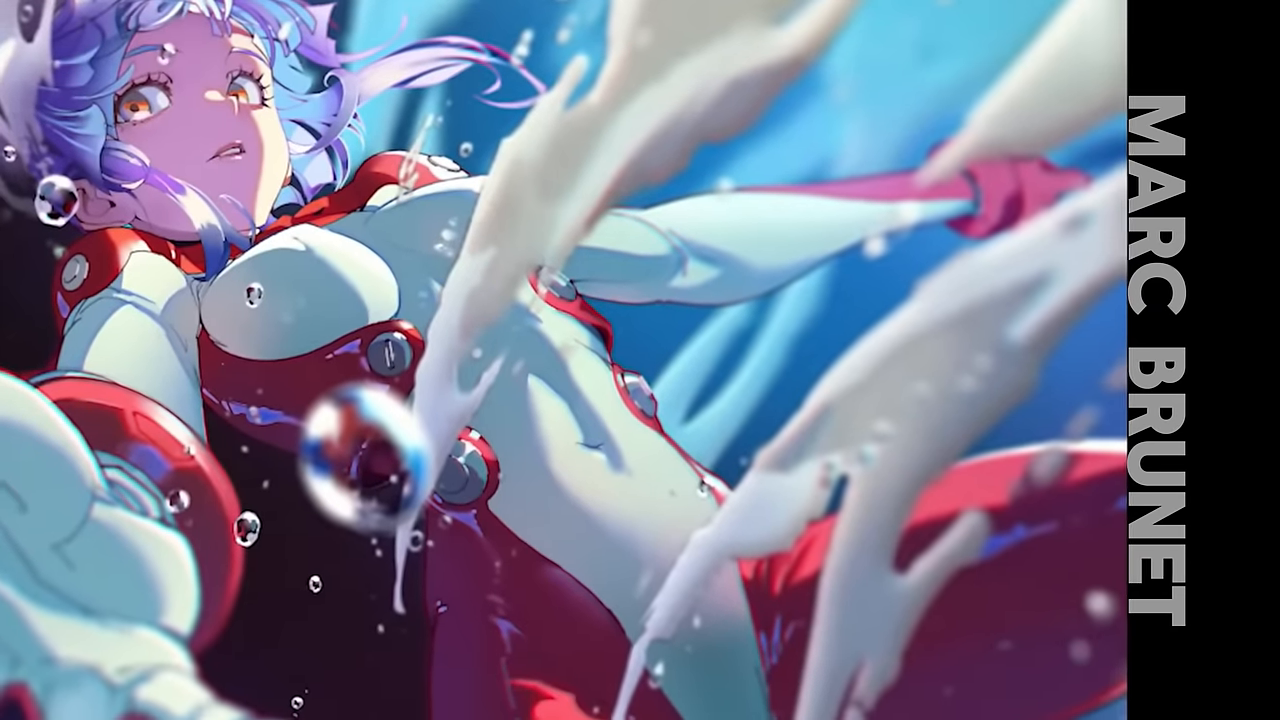